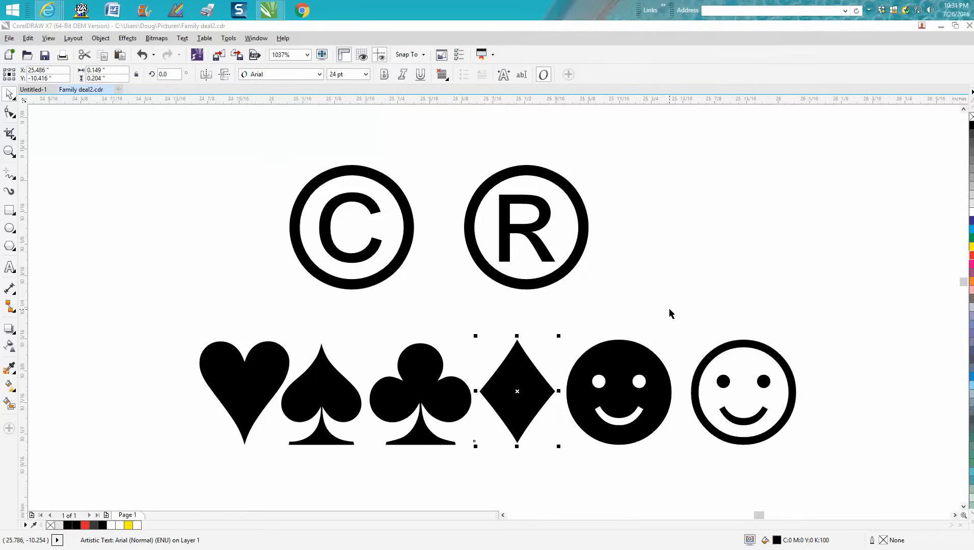
mouse_move(440, 300)
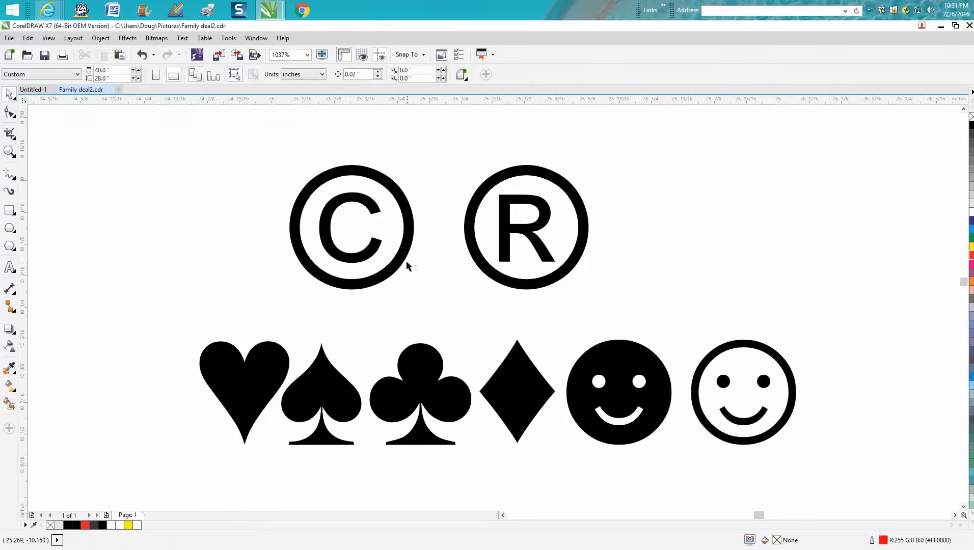
mouse_move(524, 285)
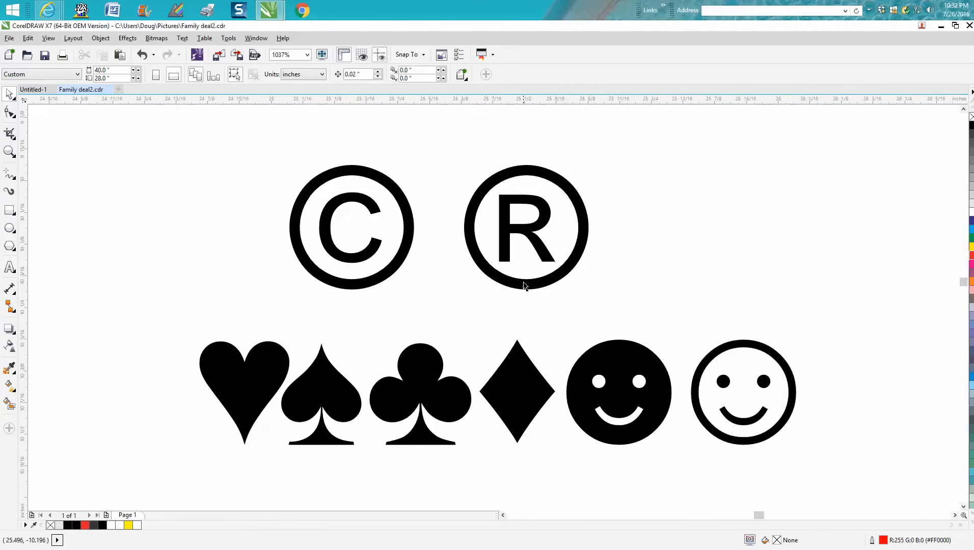
mouse_move(410, 245)
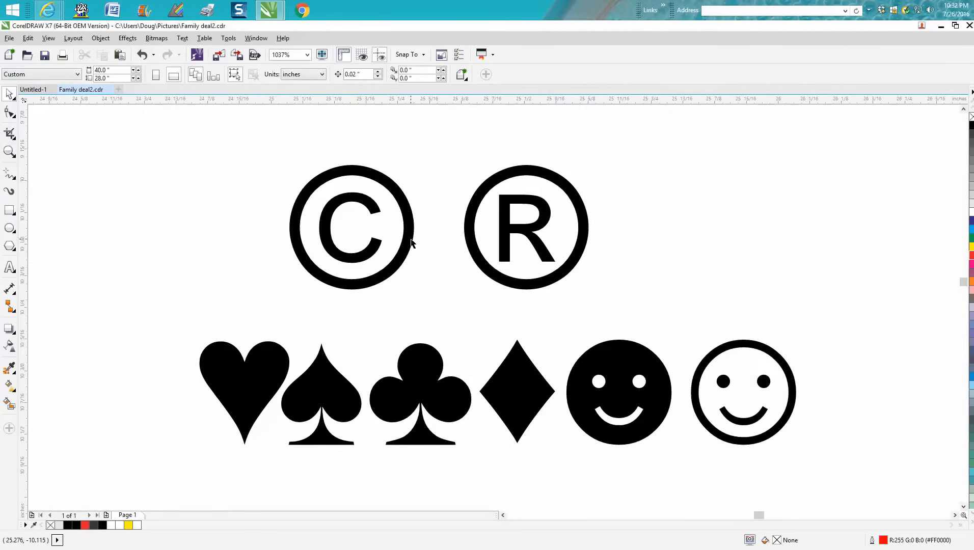
mouse_move(483, 252)
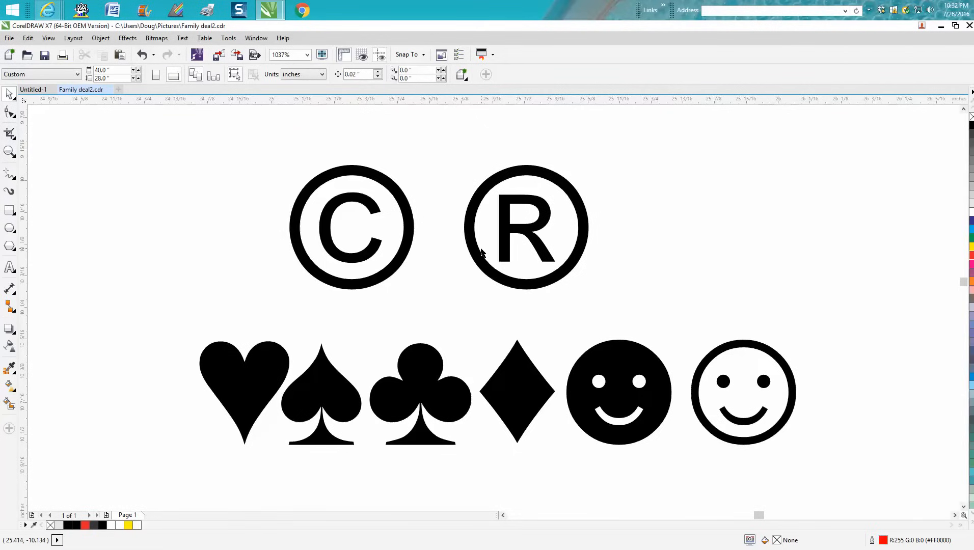
mouse_move(529, 382)
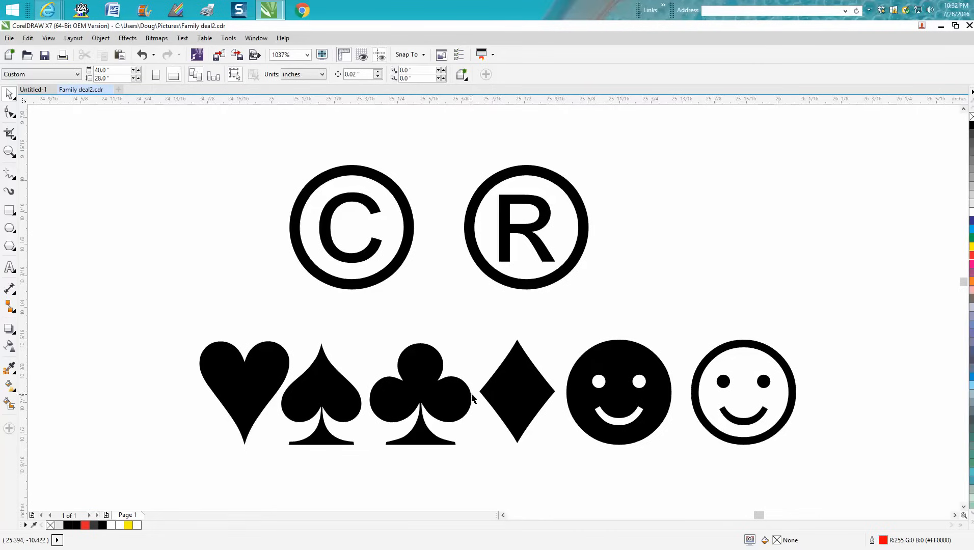
mouse_move(503, 398)
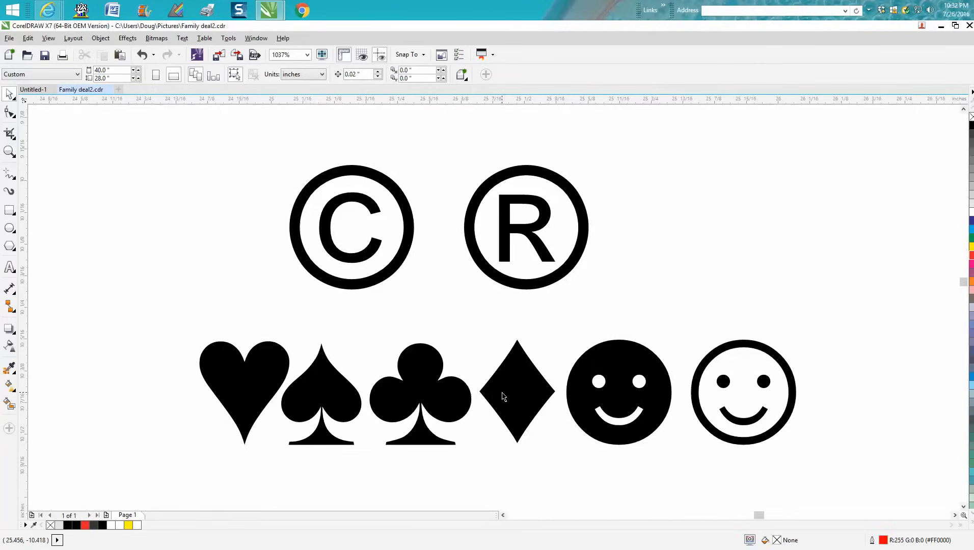
mouse_move(520, 398)
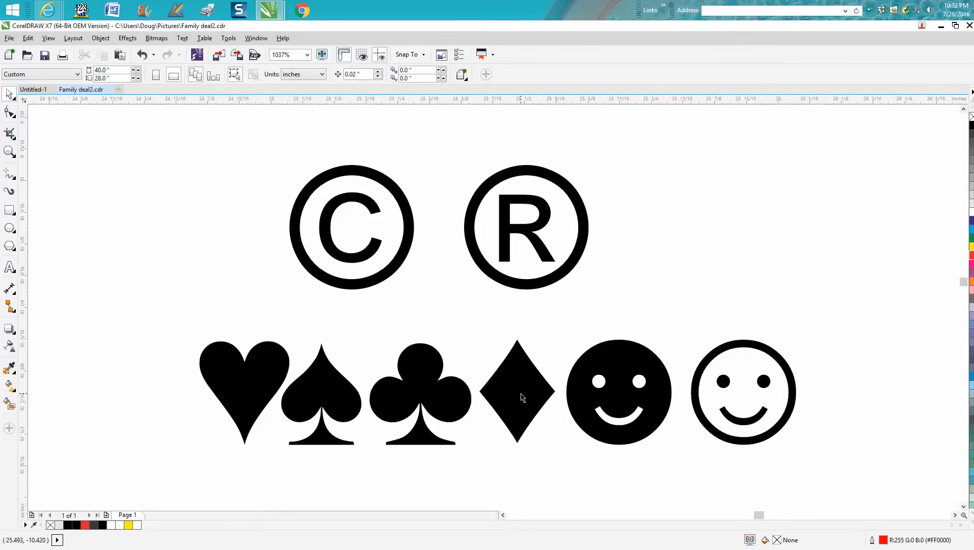
mouse_move(647, 387)
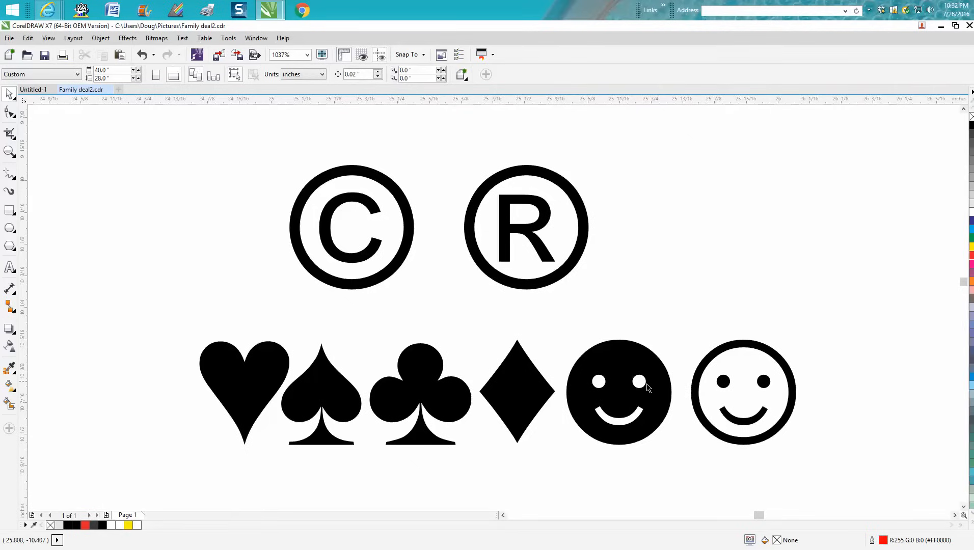
mouse_move(375, 215)
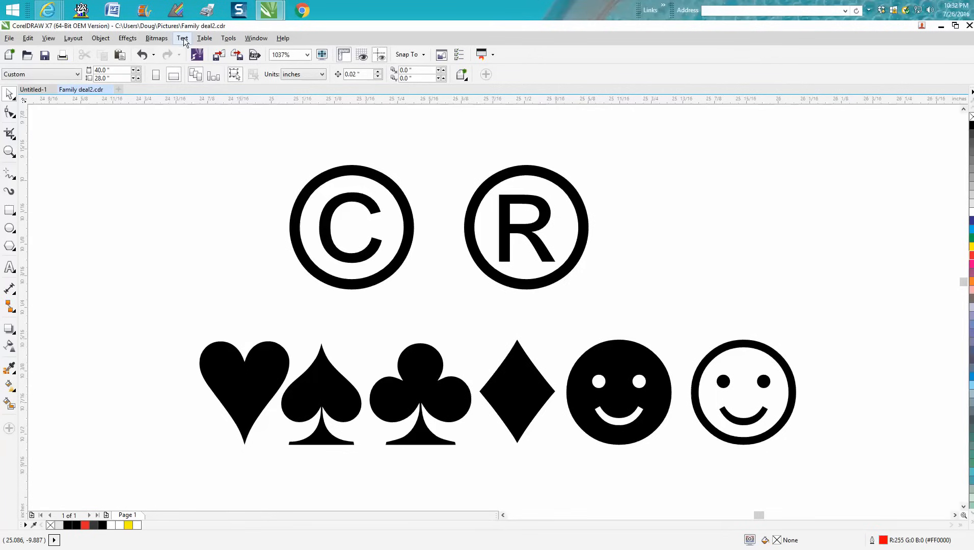
Step: Show the Insert Character docker via Text > Insert Character, listing Cooper Black glyphs
click(182, 38)
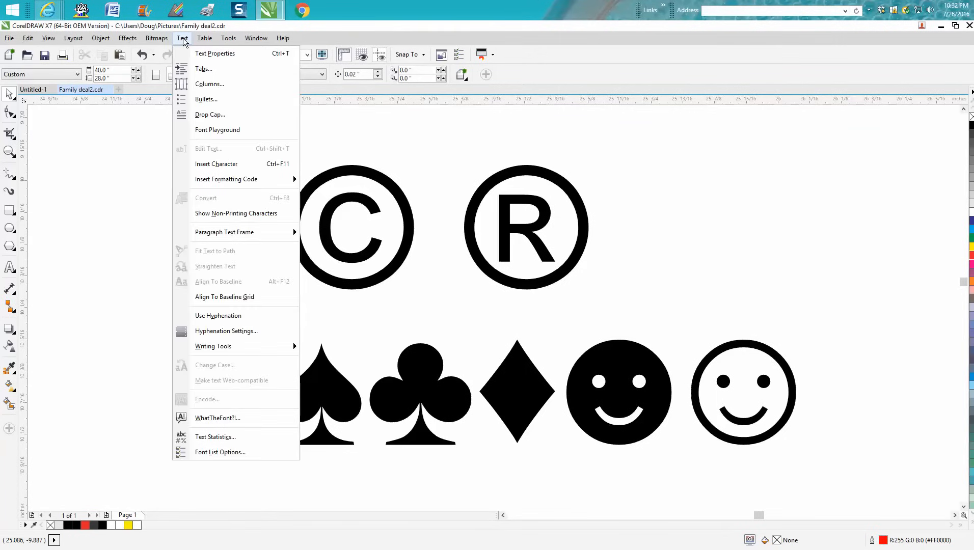
mouse_move(214, 157)
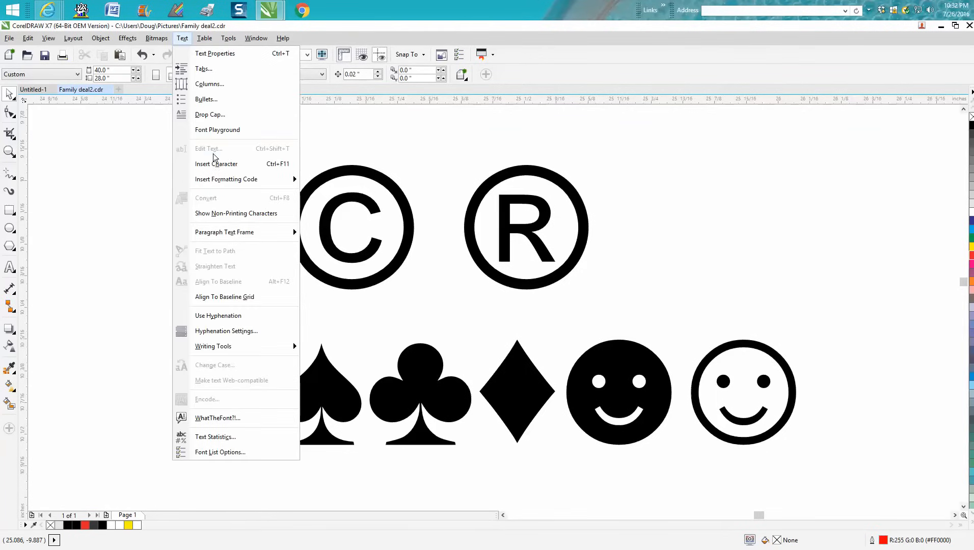
click(216, 163)
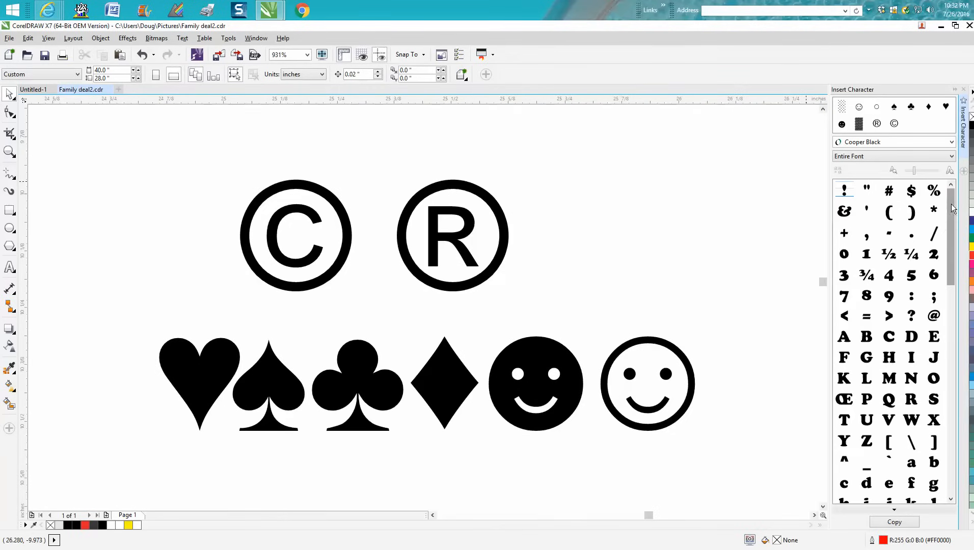
scroll(down, 3)
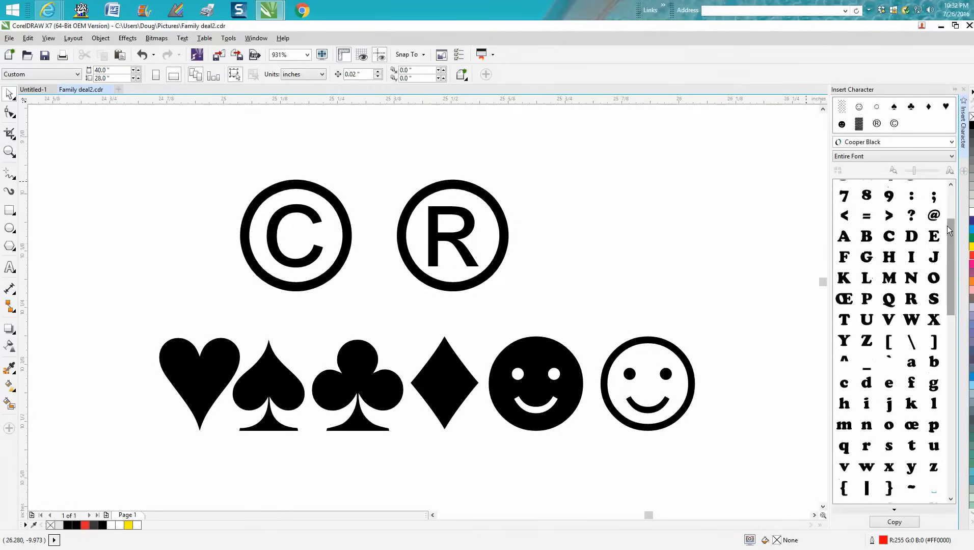
Step: Switch the docker's font to Arial and browse through its full character grid
click(951, 141)
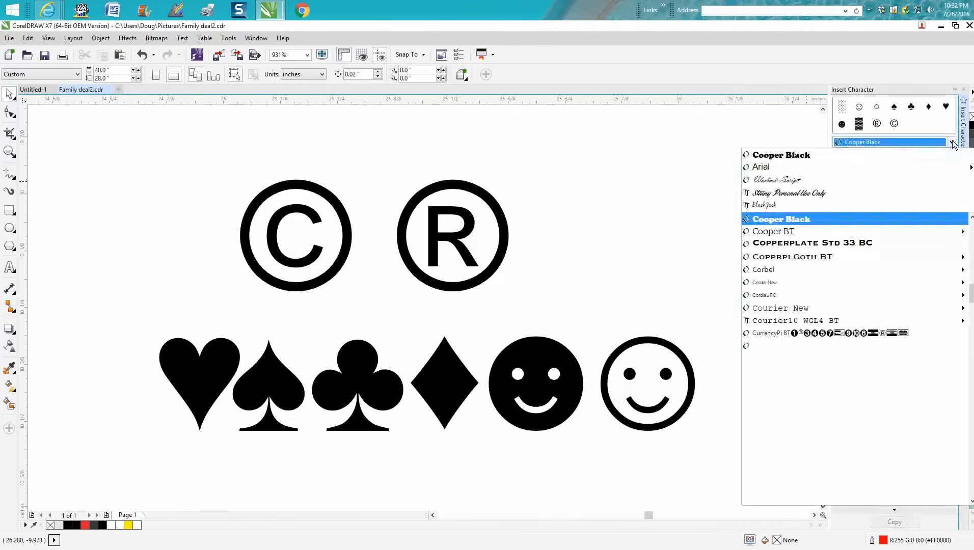
click(763, 166)
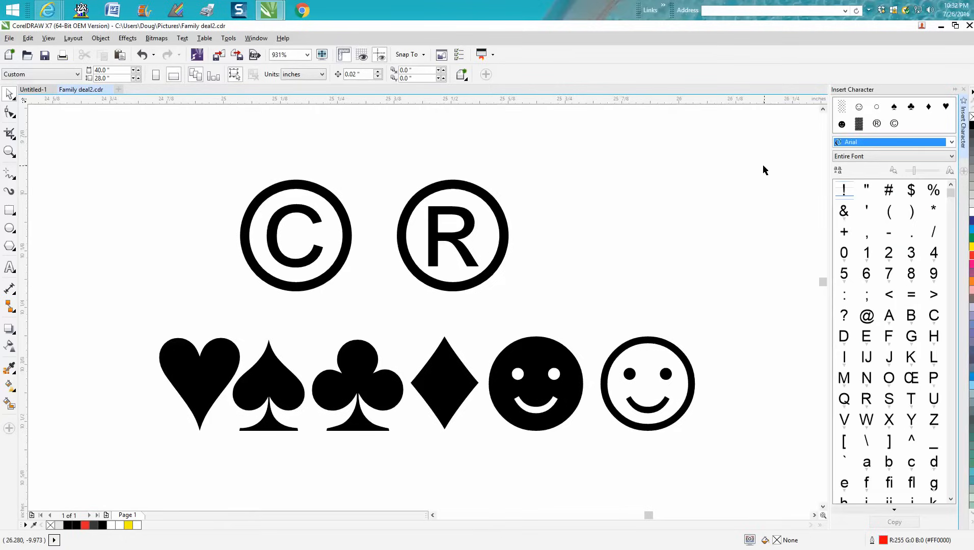
mouse_move(873, 329)
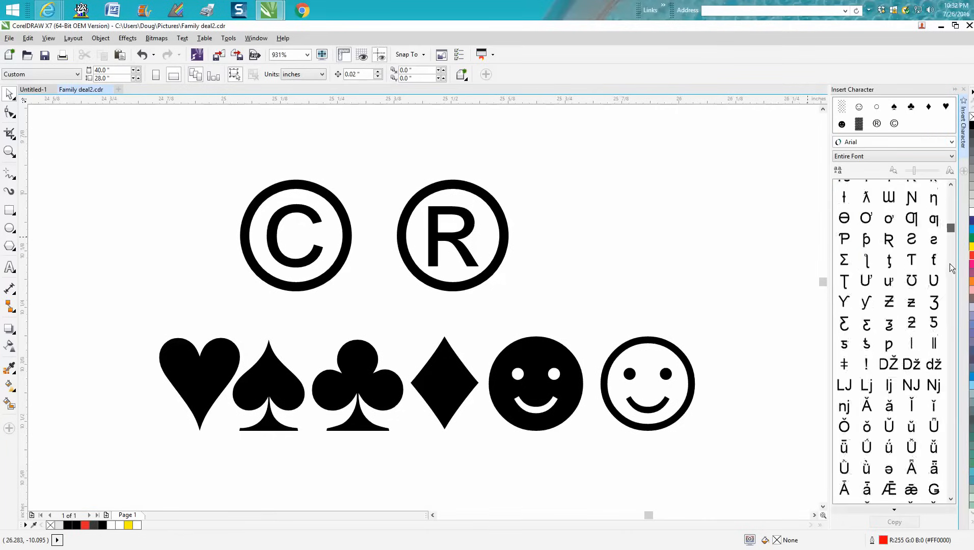
scroll(down, 3)
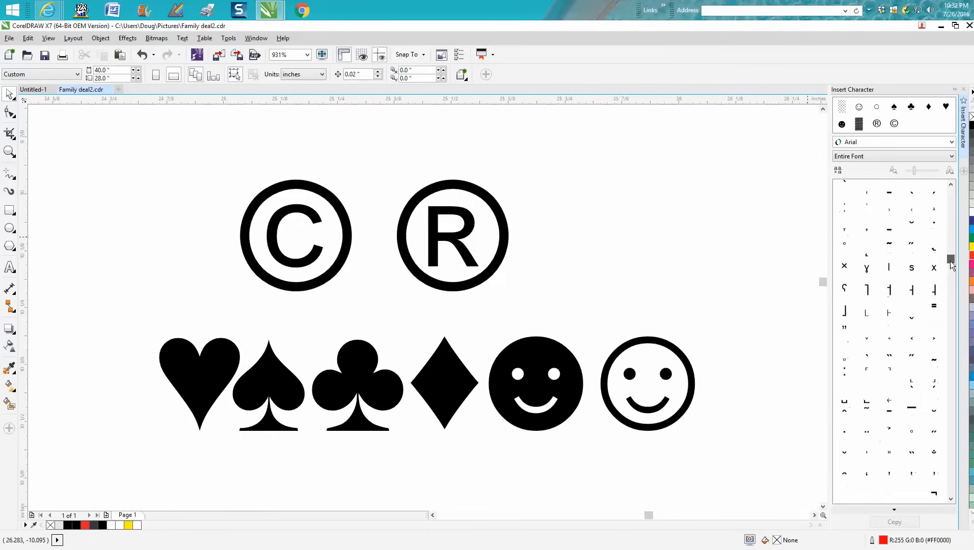
scroll(down, 3)
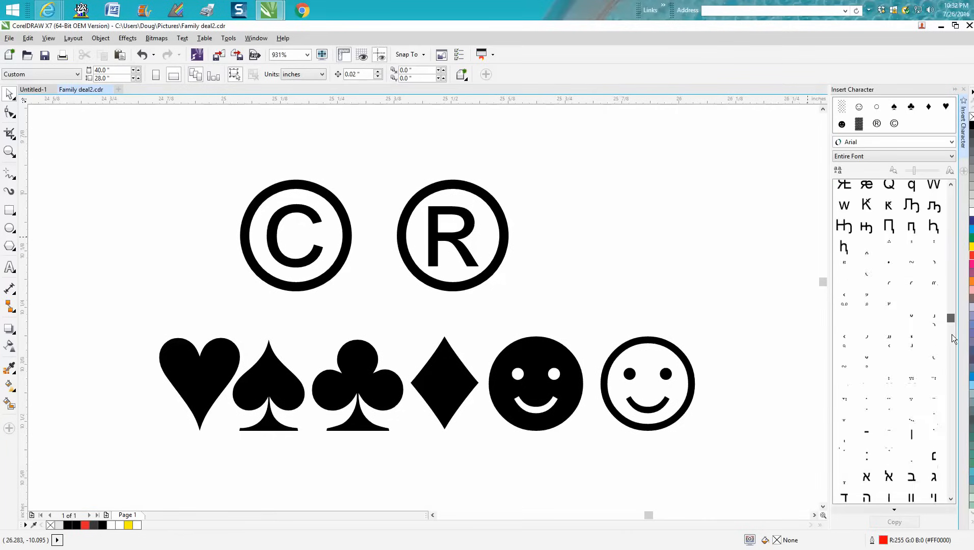
scroll(down, 3)
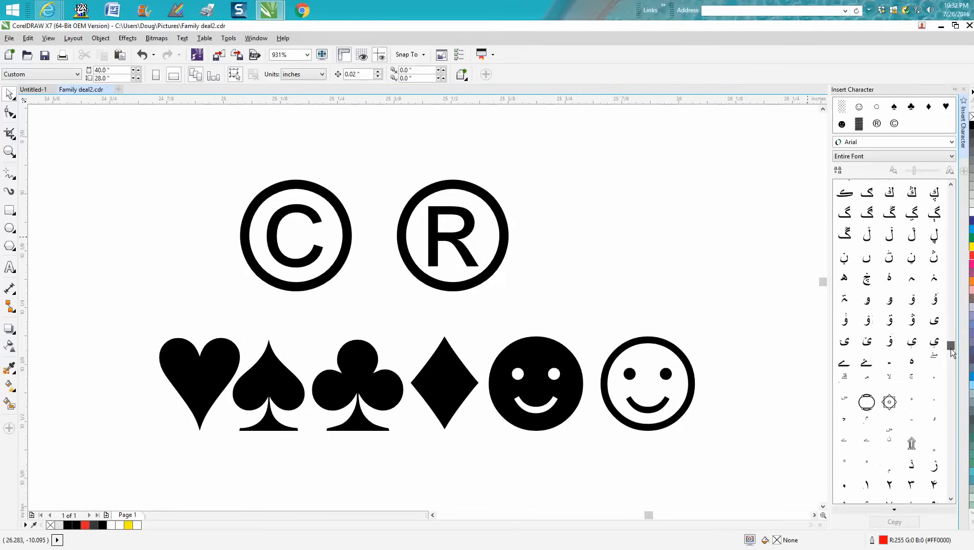
scroll(down, 3)
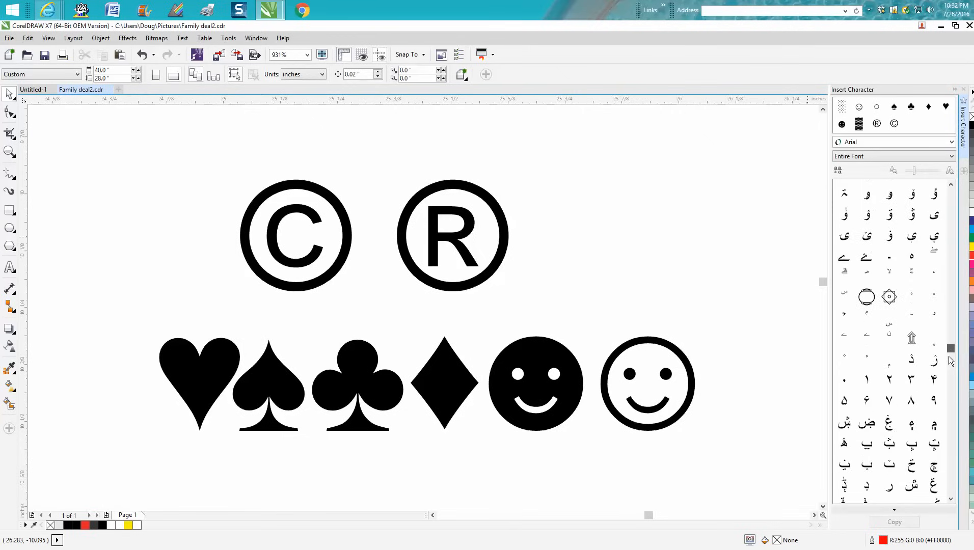
scroll(down, 3)
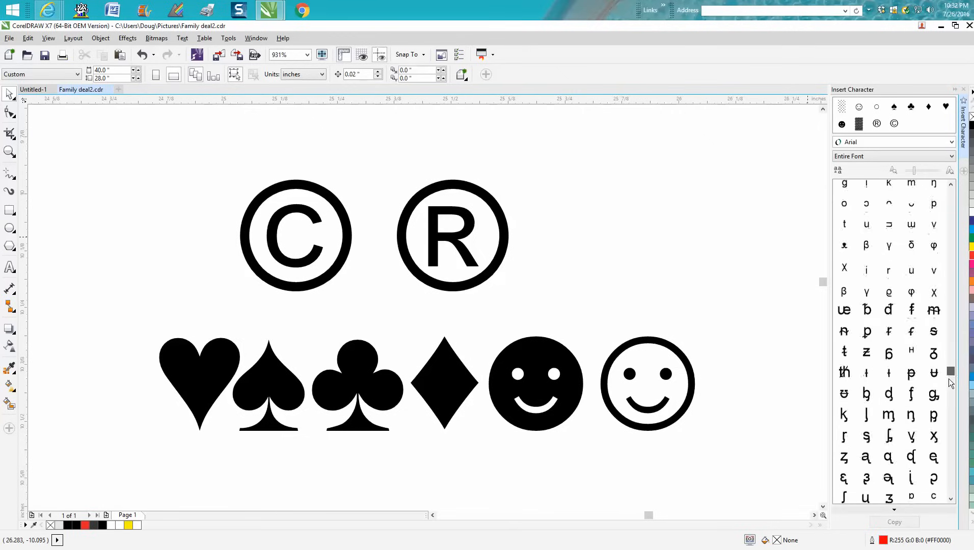
scroll(down, 3)
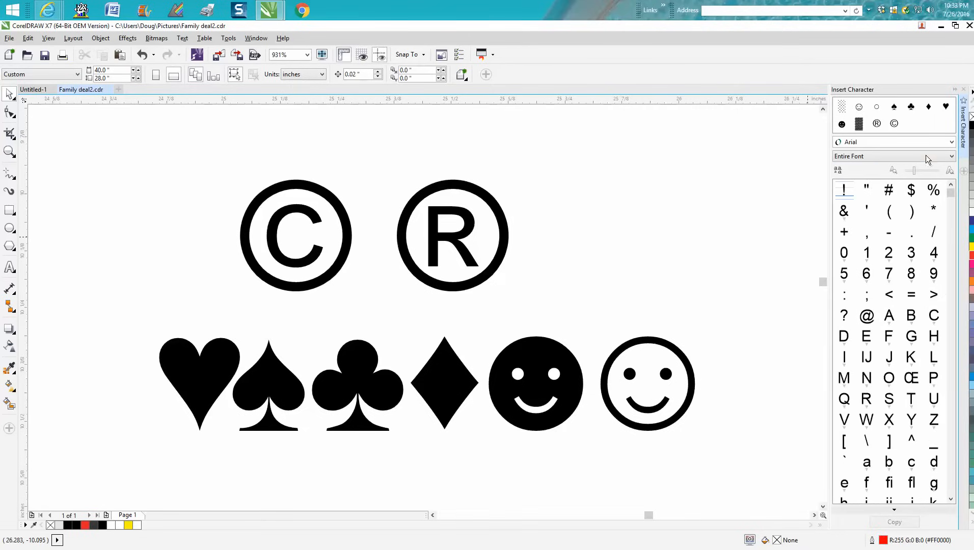
Step: Filter Arial to the Symbols subset and locate the © glyph for placing right of the ® mark
click(950, 156)
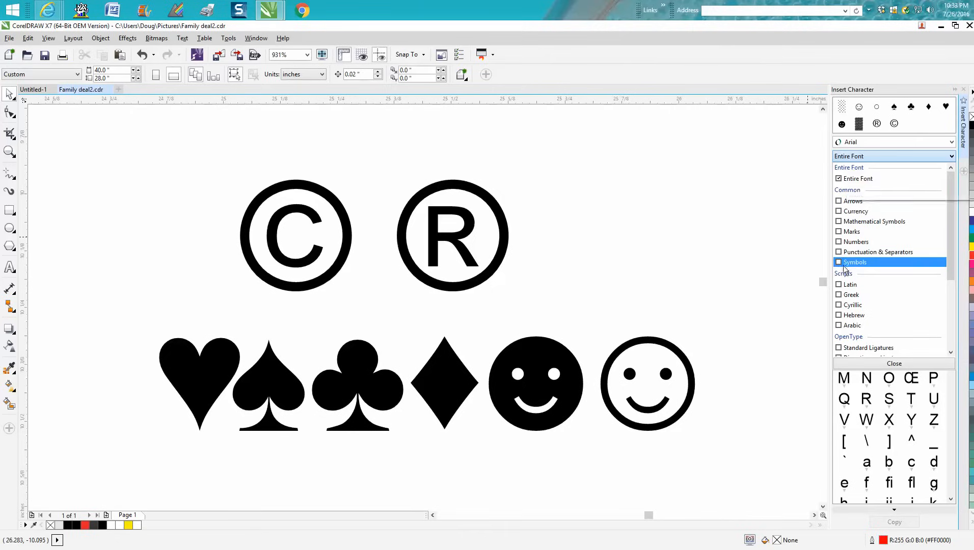
click(855, 262)
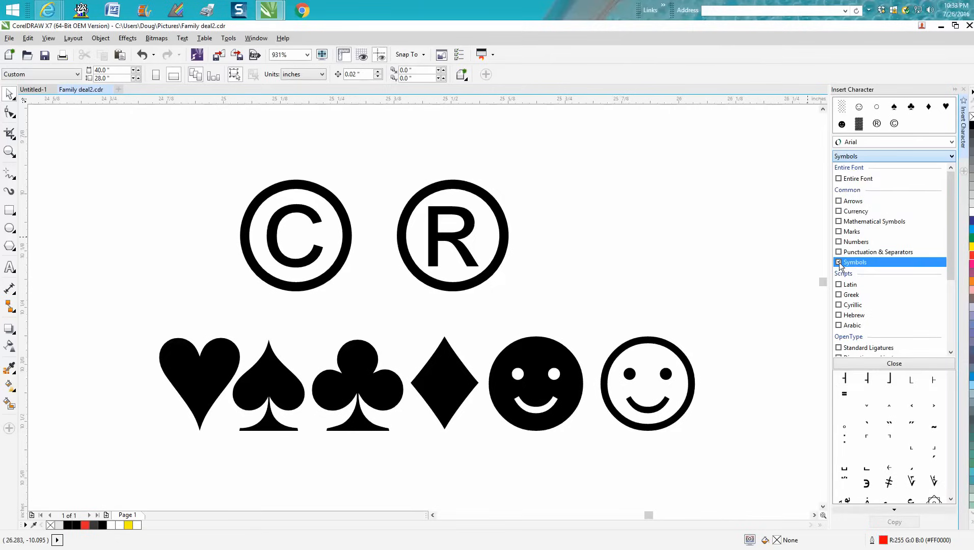
click(855, 262)
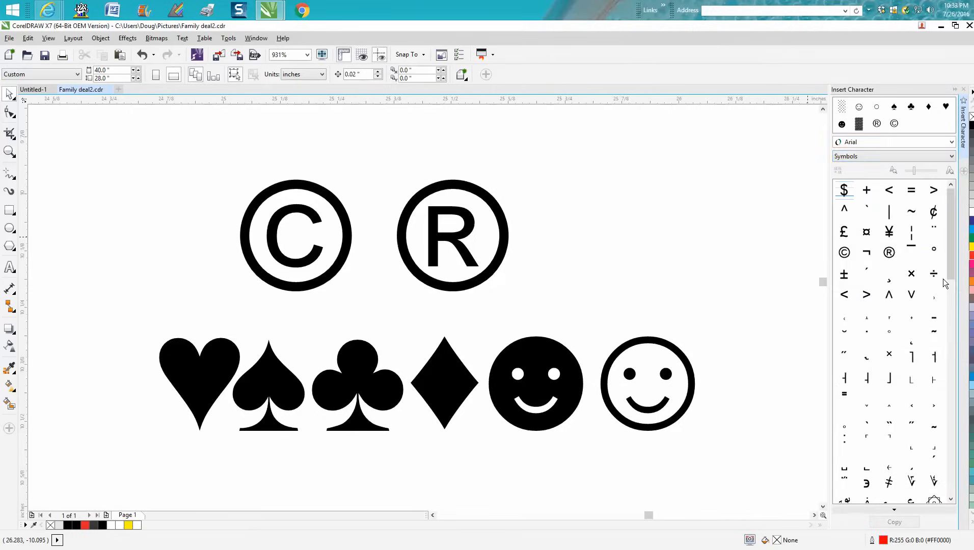
scroll(down, 3)
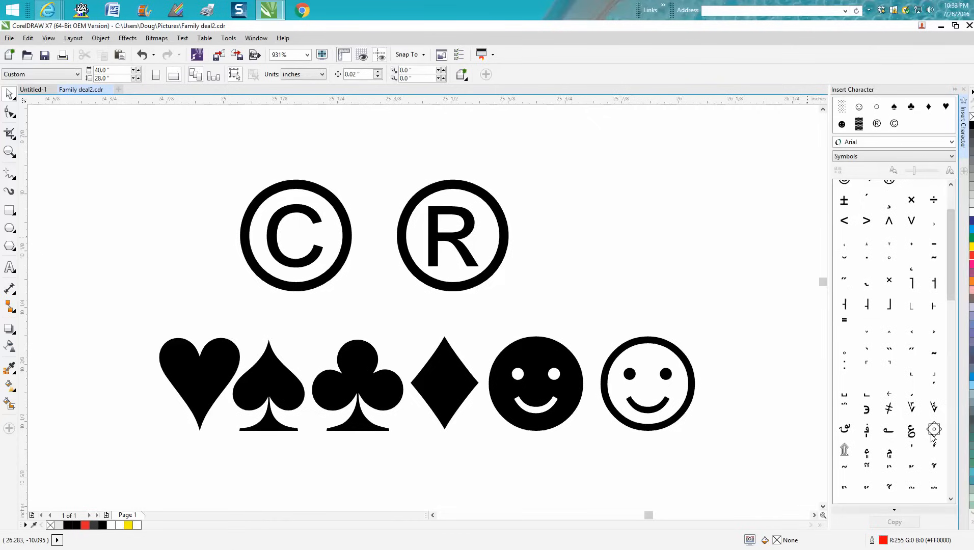
scroll(down, 3)
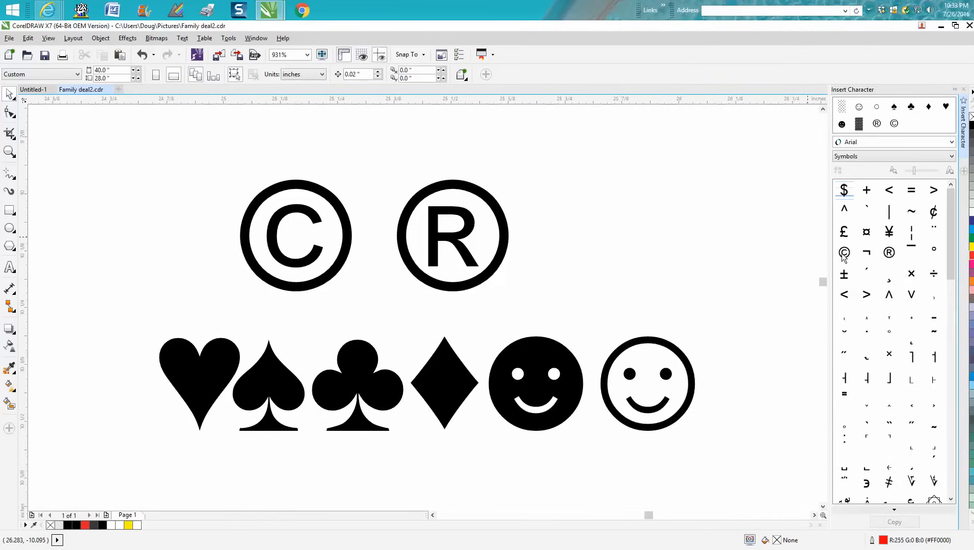
mouse_move(888, 260)
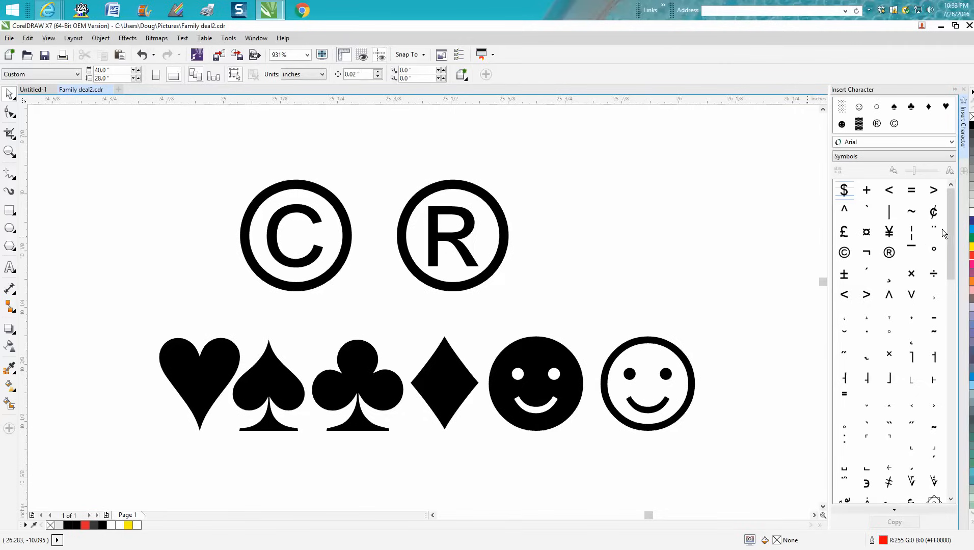
scroll(down, 3)
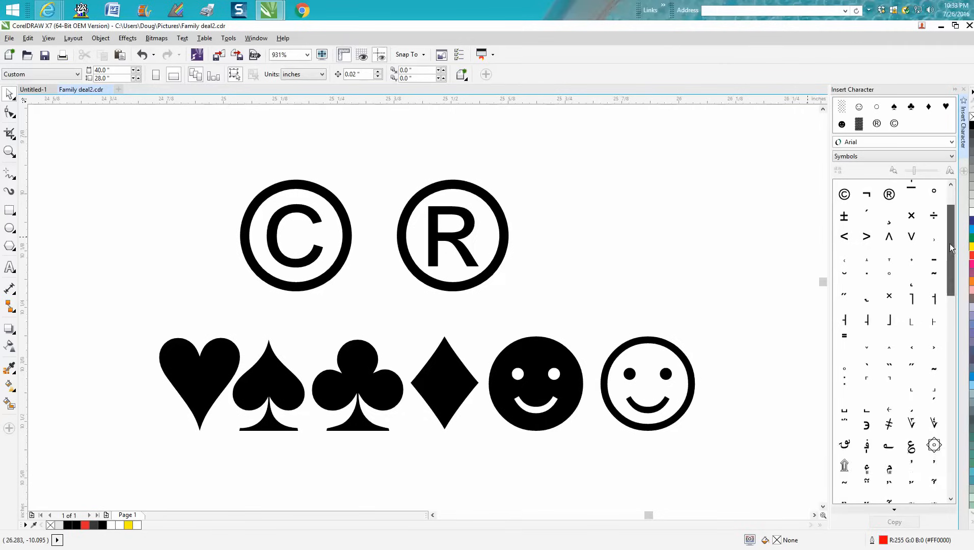
scroll(down, 3)
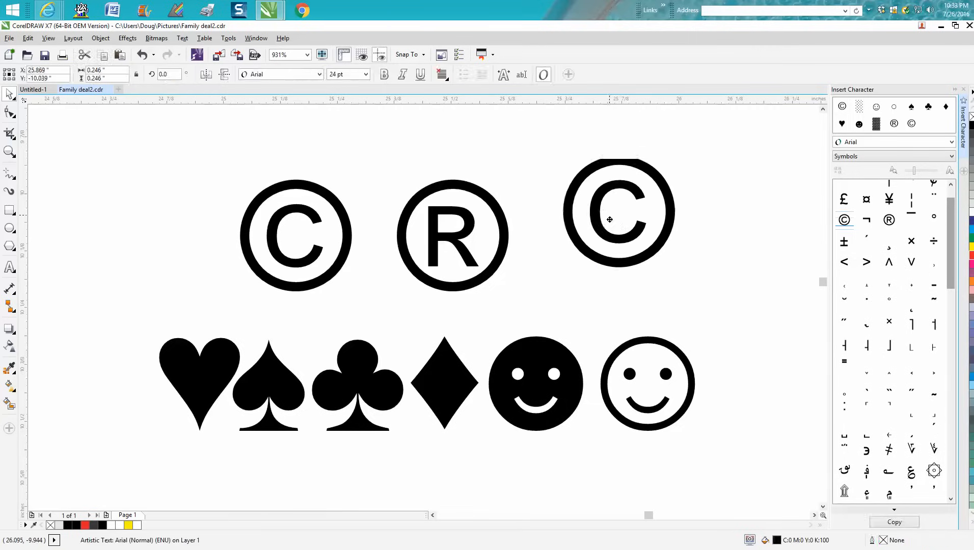
Step: Scale the third © symbol down small and scroll toward the music note glyph
click(609, 219)
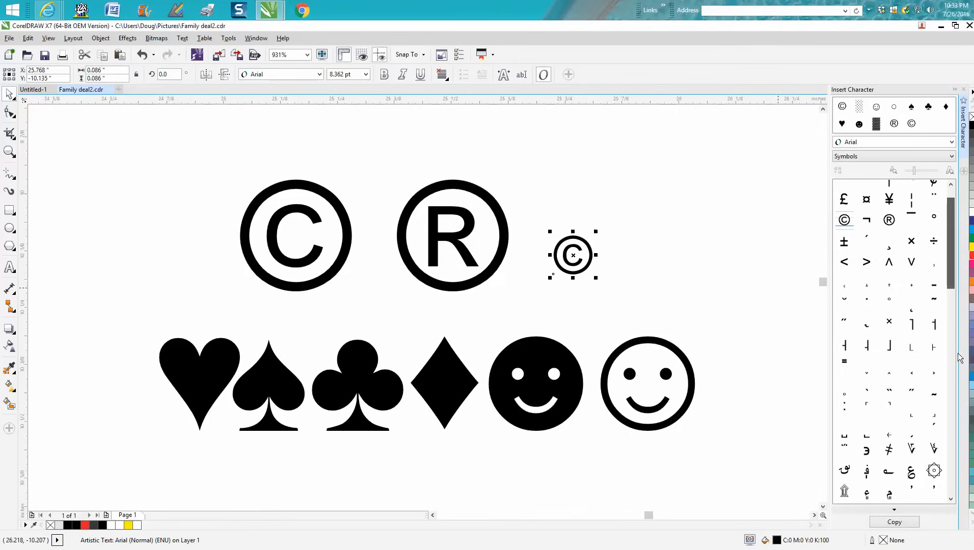
scroll(down, 3)
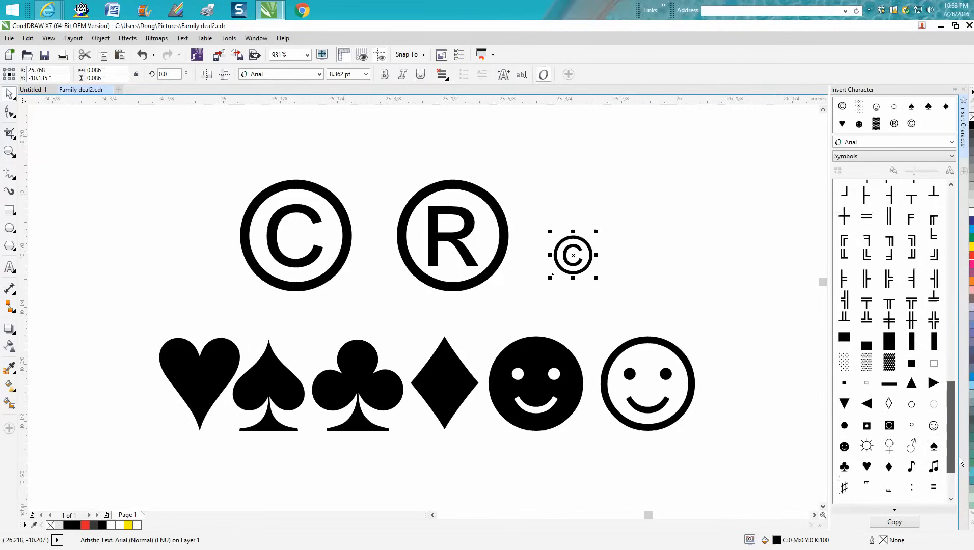
scroll(down, 3)
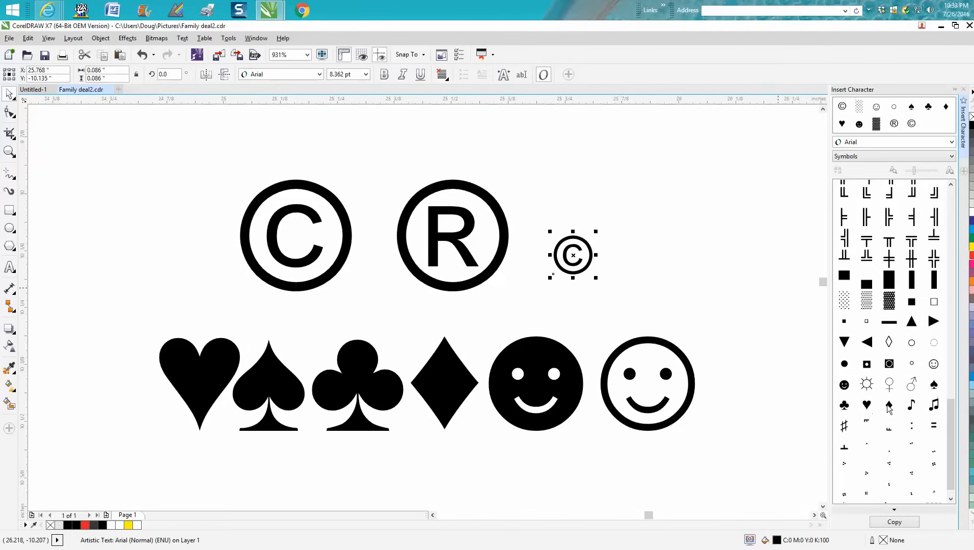
mouse_move(392, 381)
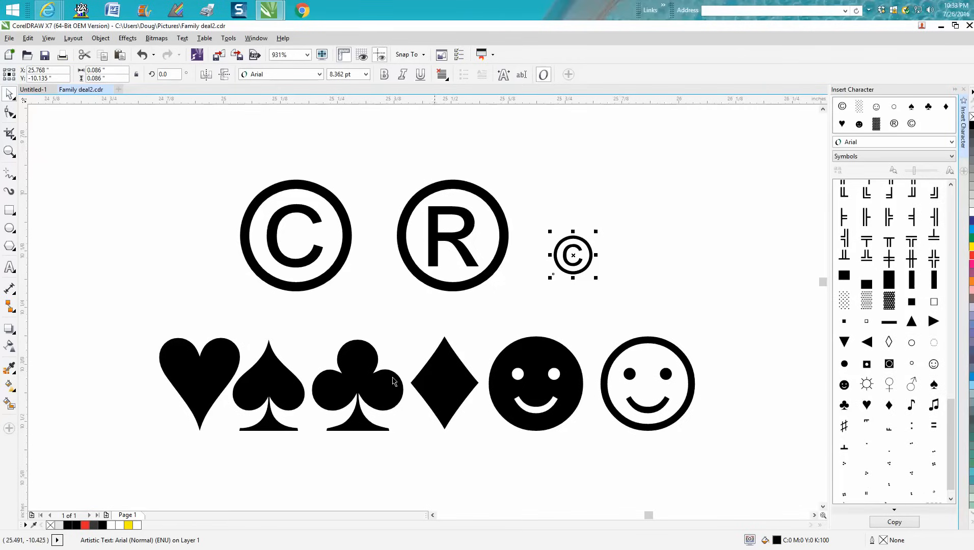
mouse_move(97, 261)
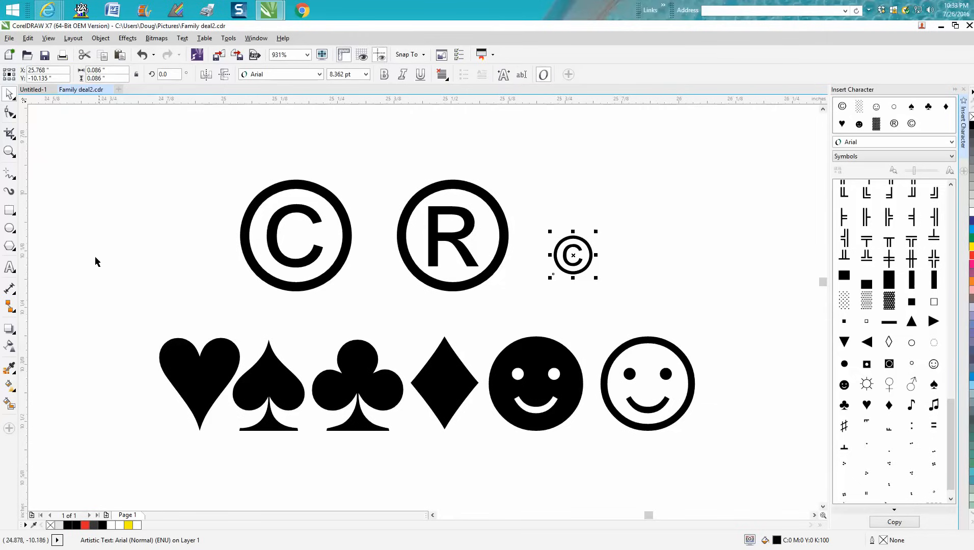
mouse_move(459, 386)
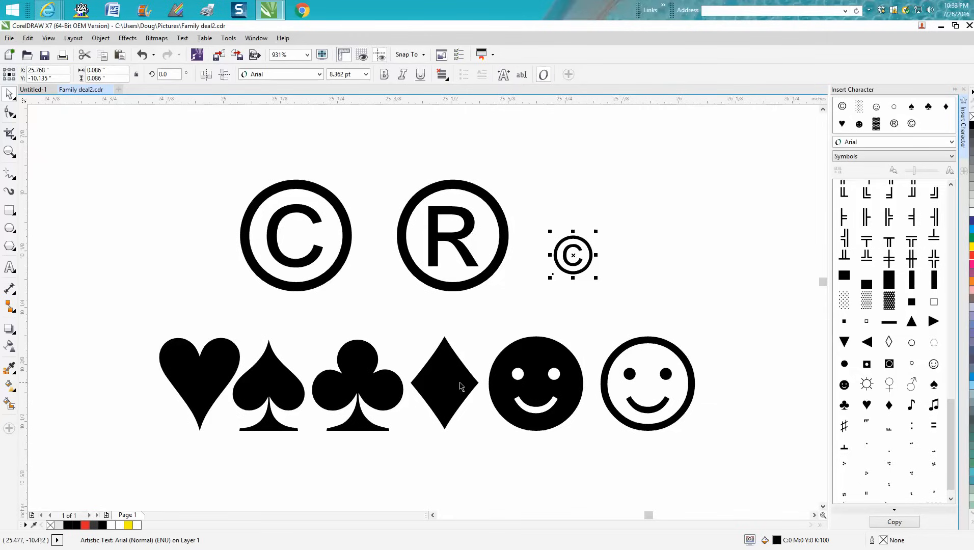
mouse_move(876, 419)
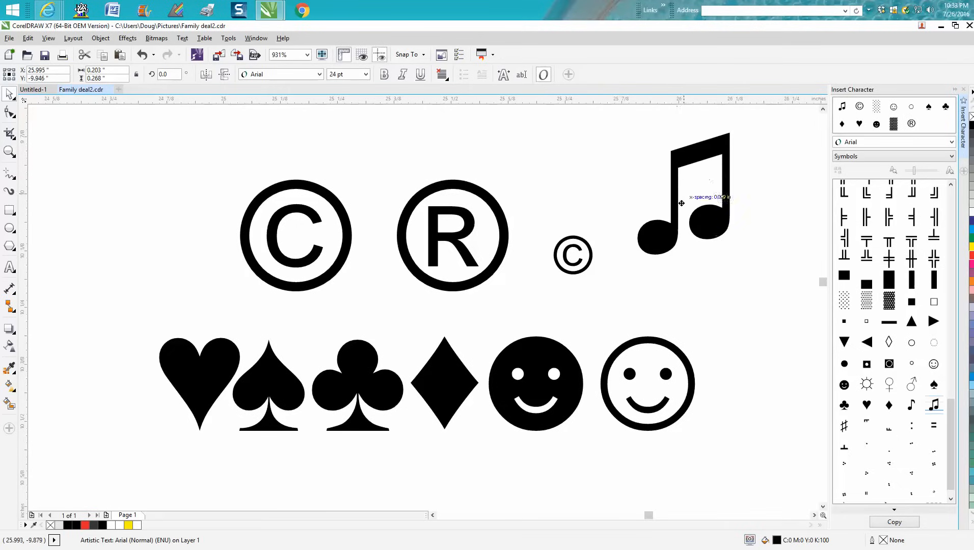
Step: Place the music note beside the symbols, ready for the two large Cooper Black R letters
click(681, 204)
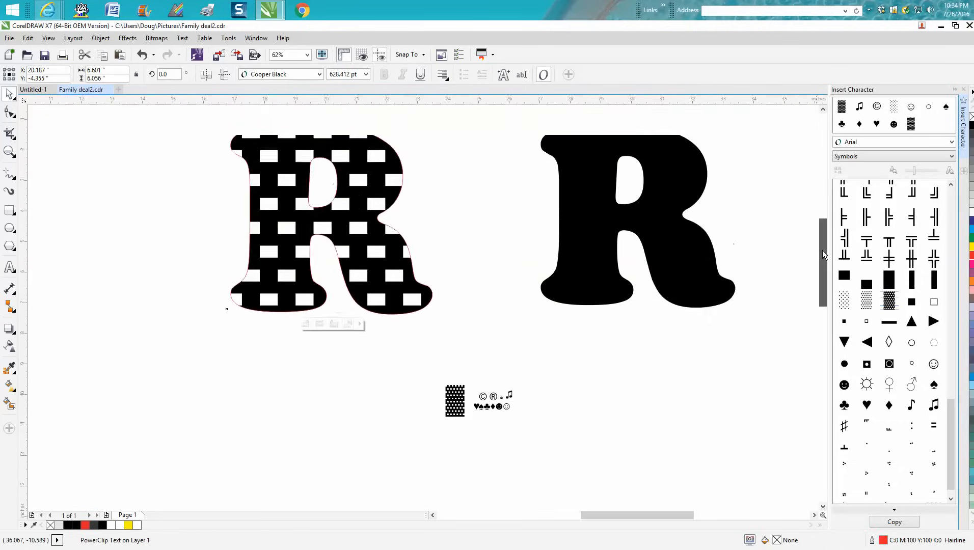
Step: Move the brick-pattern block out to the left and strip the fill from the lower solid R
click(329, 223)
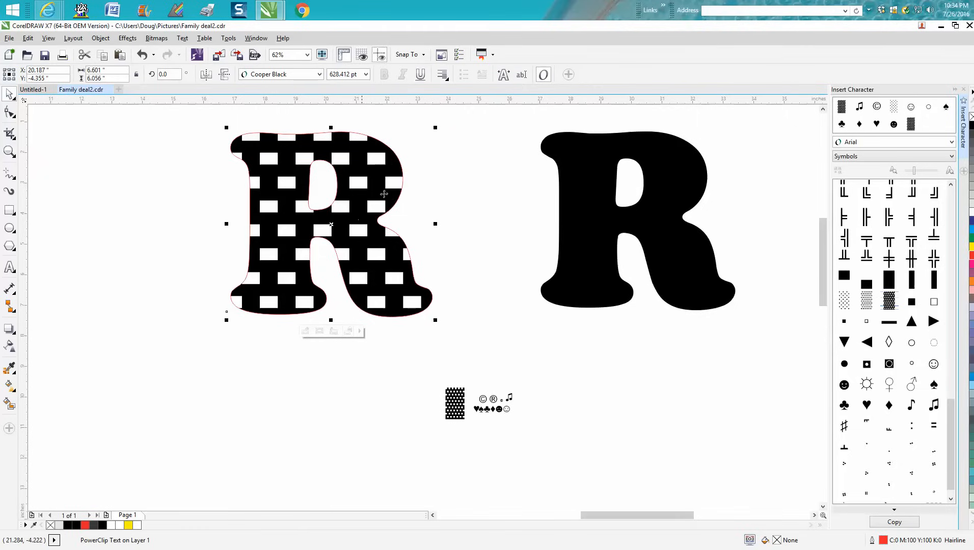
mouse_move(352, 201)
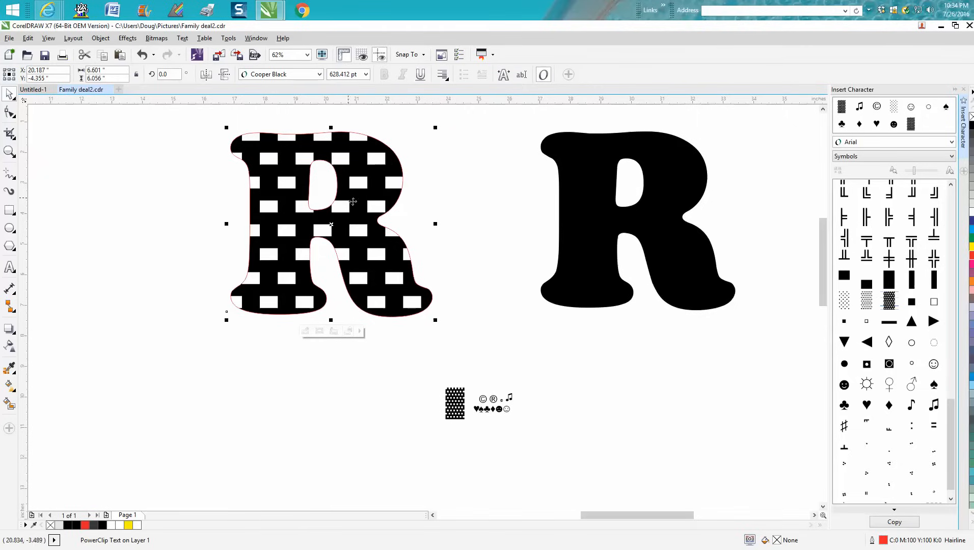
mouse_move(448, 437)
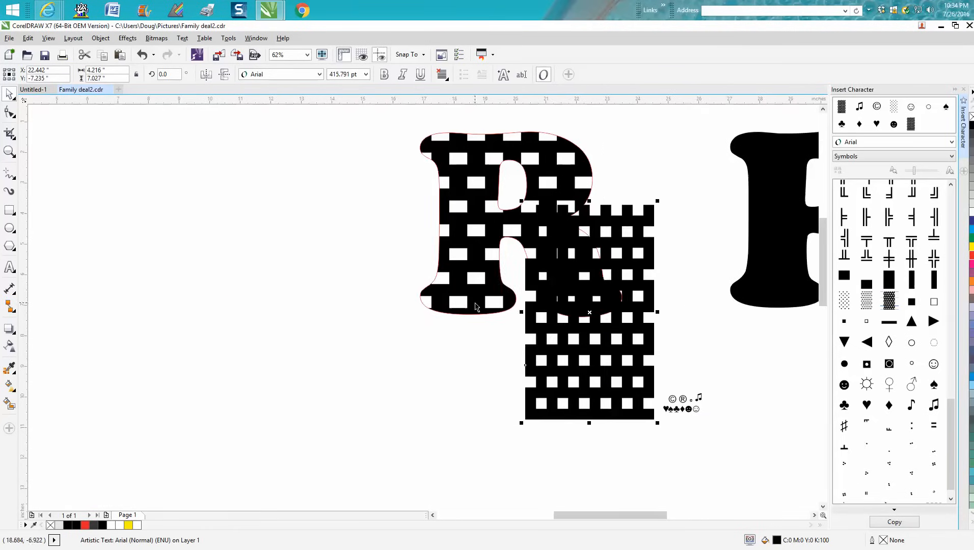
drag(589, 310, 516, 311)
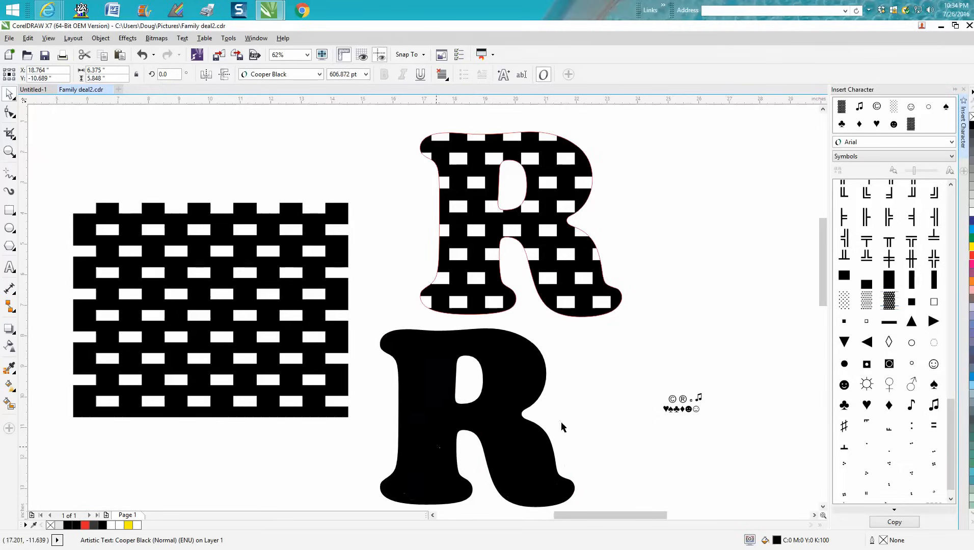
click(477, 418)
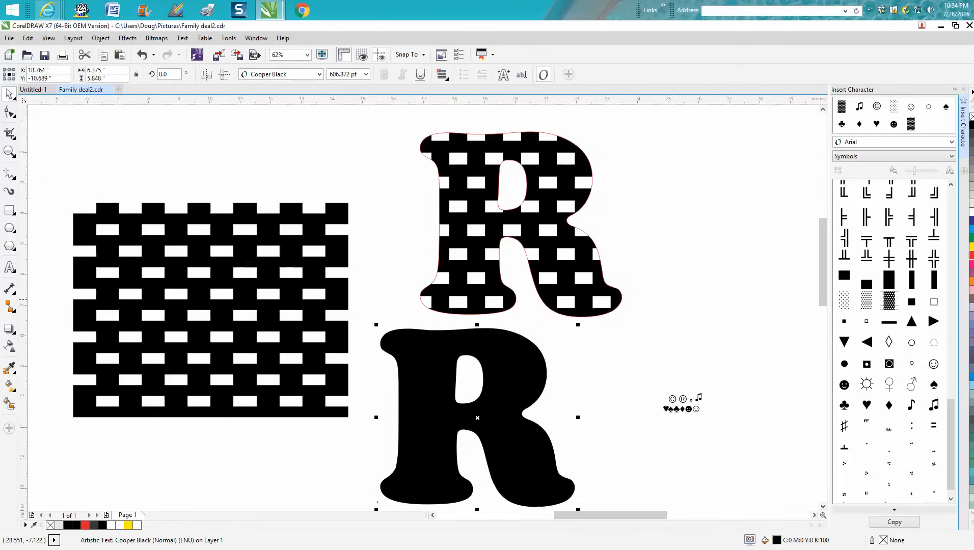
key(Delete)
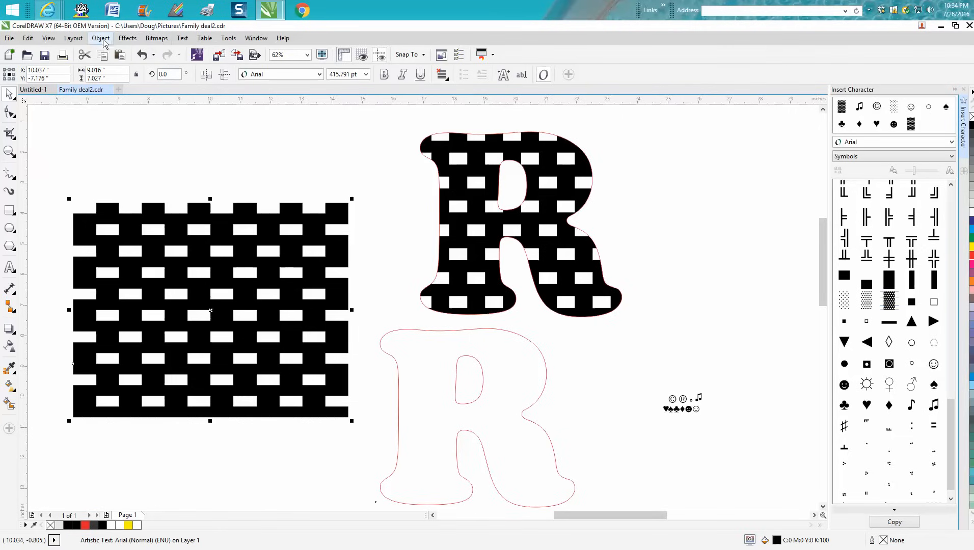
Step: PowerClip the brick pattern inside the lower R outline with Place Inside Frame
click(100, 38)
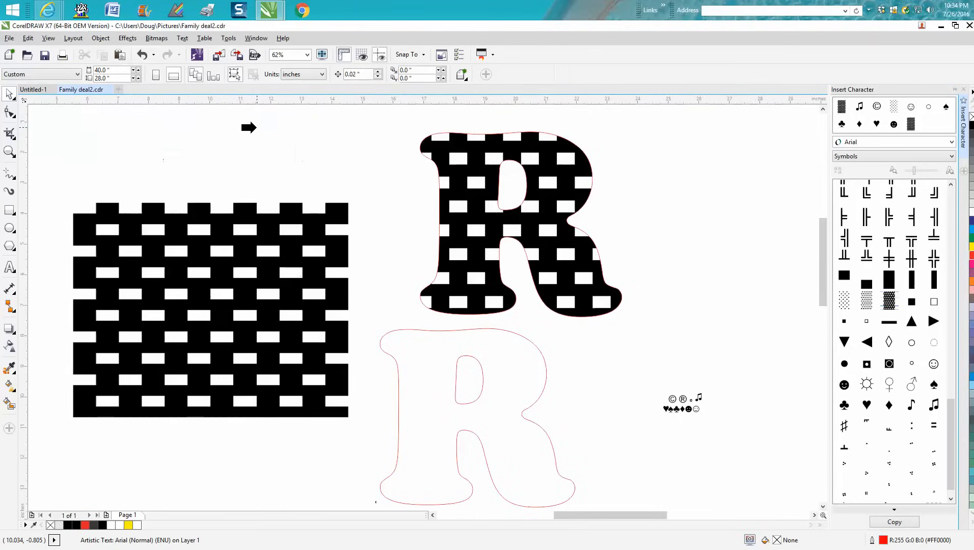
mouse_move(413, 365)
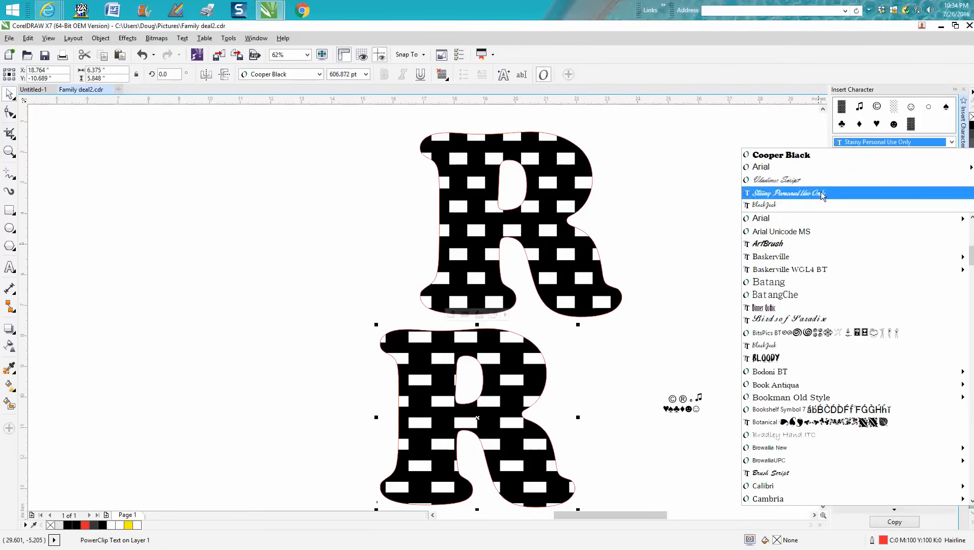
Step: Add the Stainy Personal Use Only badge glyph and shift it further left on the page
click(789, 193)
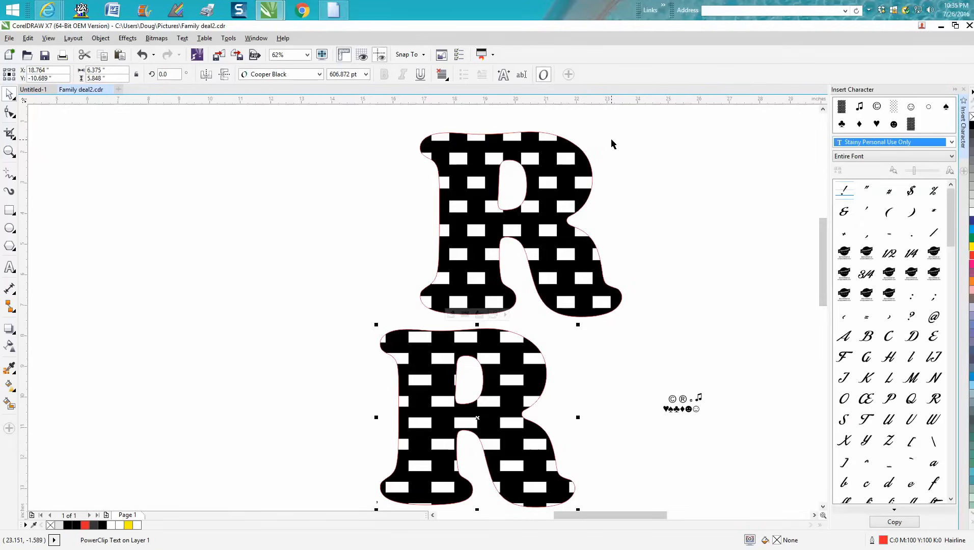
mouse_move(347, 42)
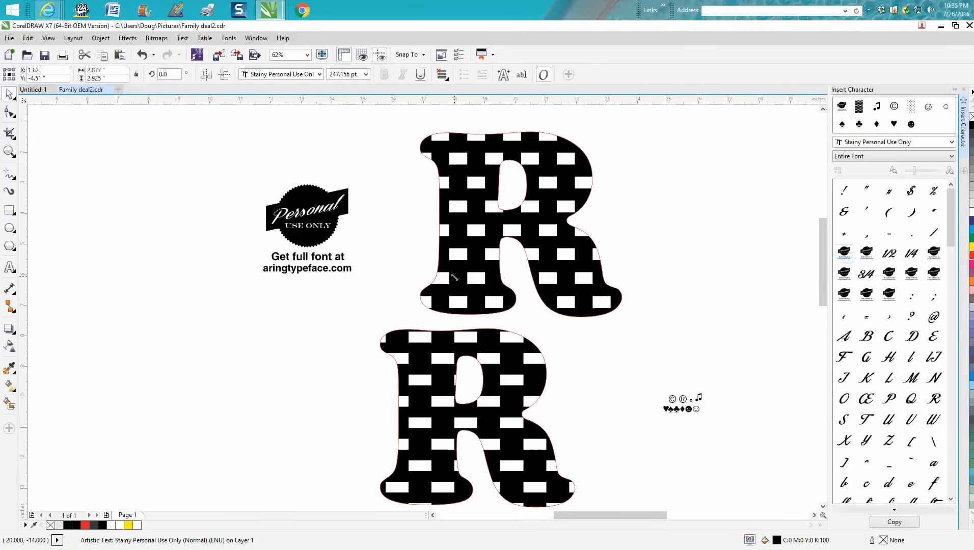
drag(307, 223, 241, 223)
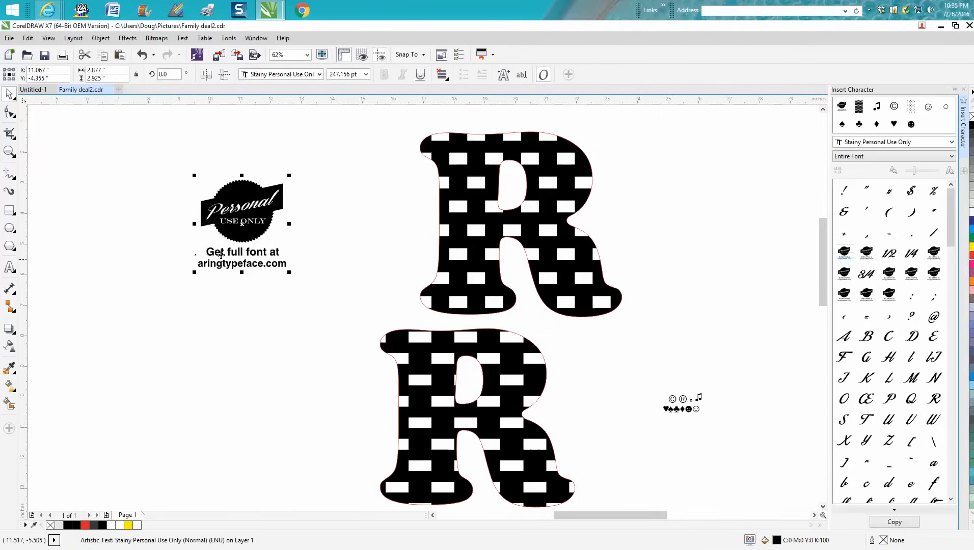
mouse_move(884, 278)
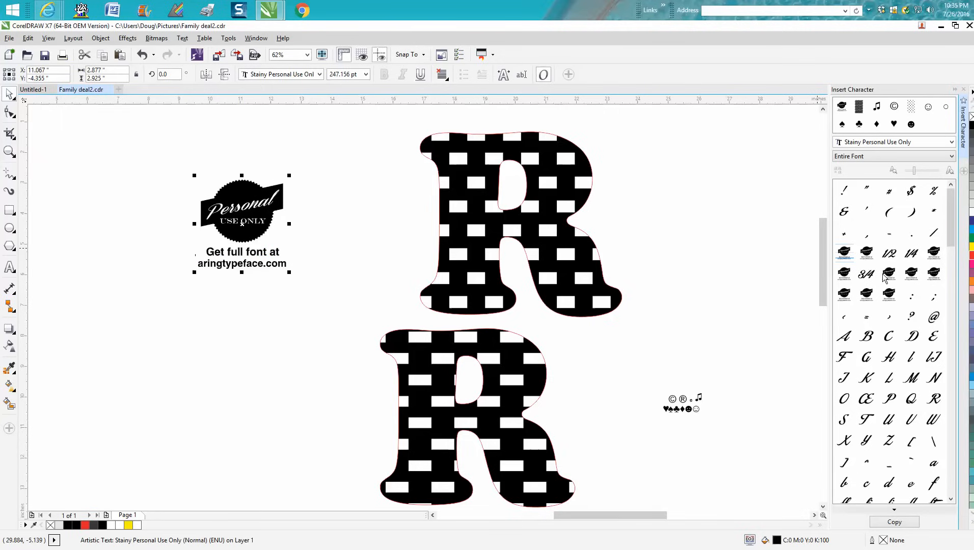
mouse_move(954, 267)
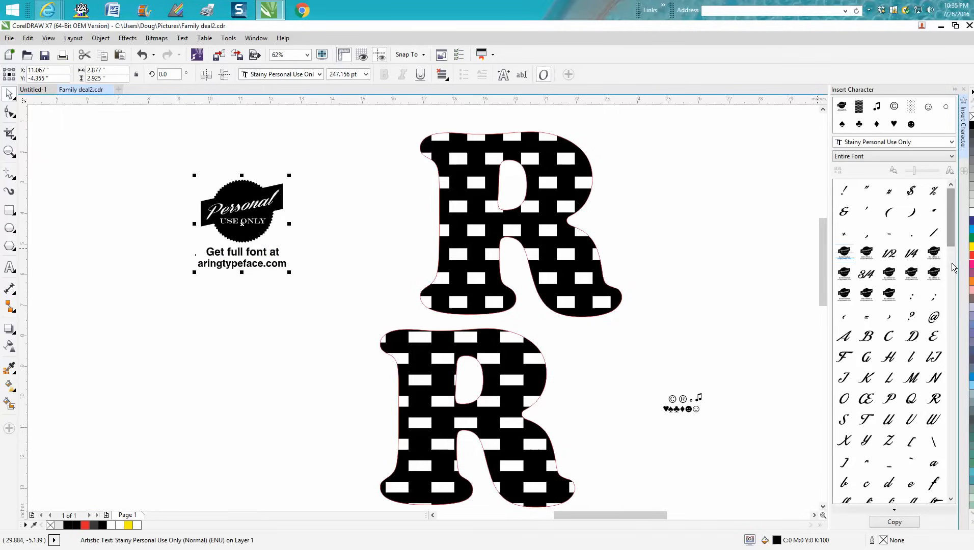
scroll(down, 3)
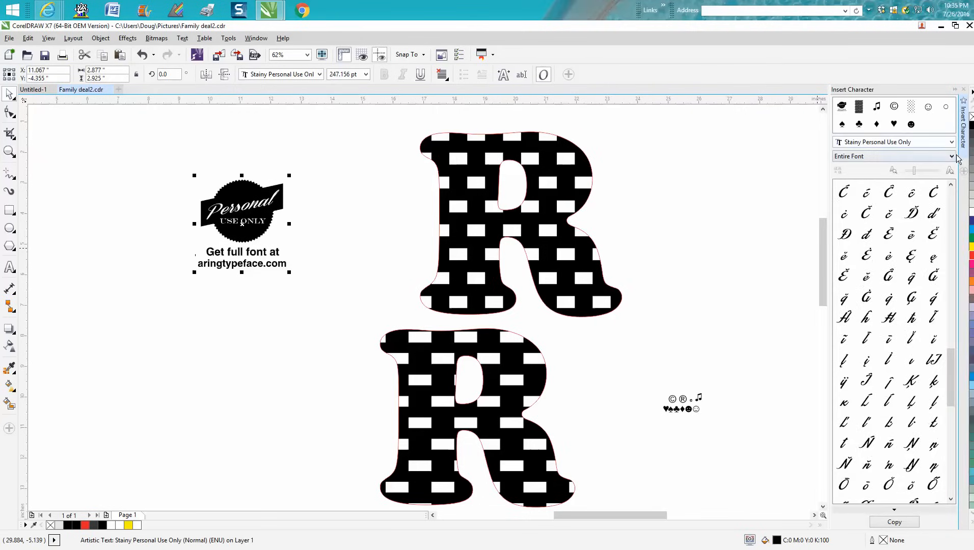
Step: Switch the docker to Sherwood and place a large ® right of the upper patterned R
click(951, 141)
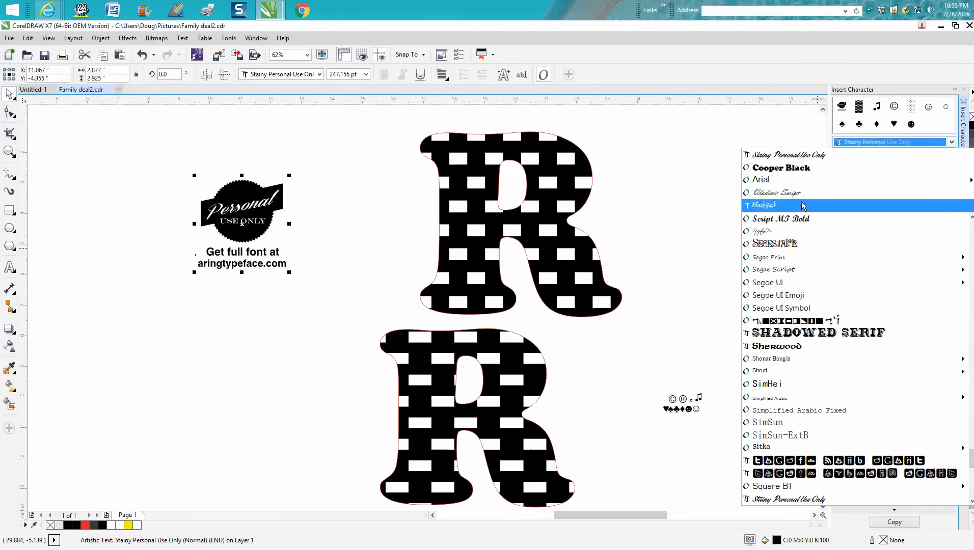
click(775, 346)
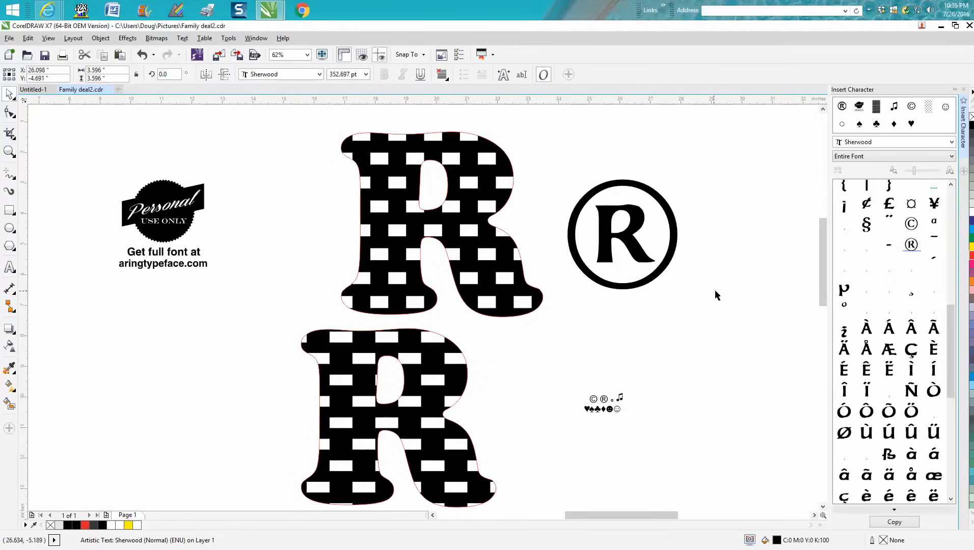
click(621, 234)
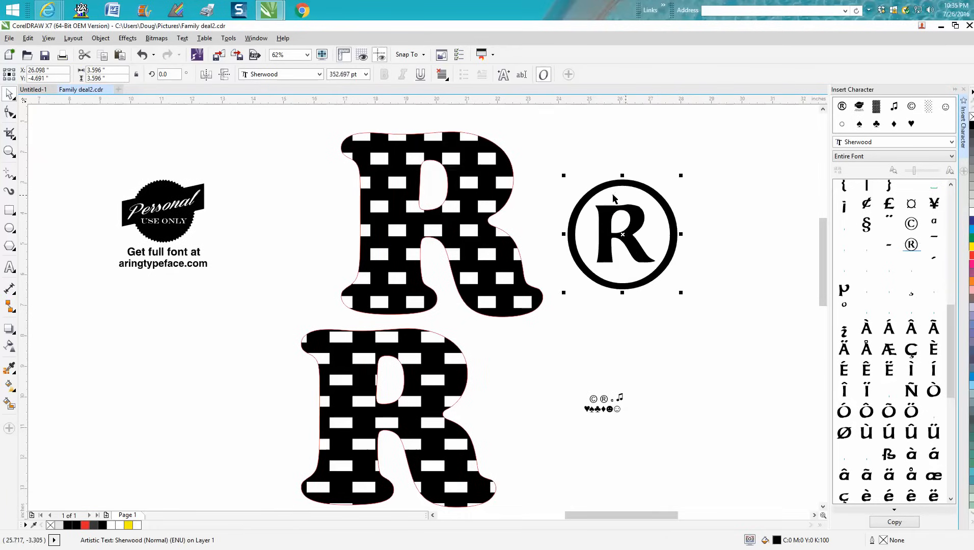